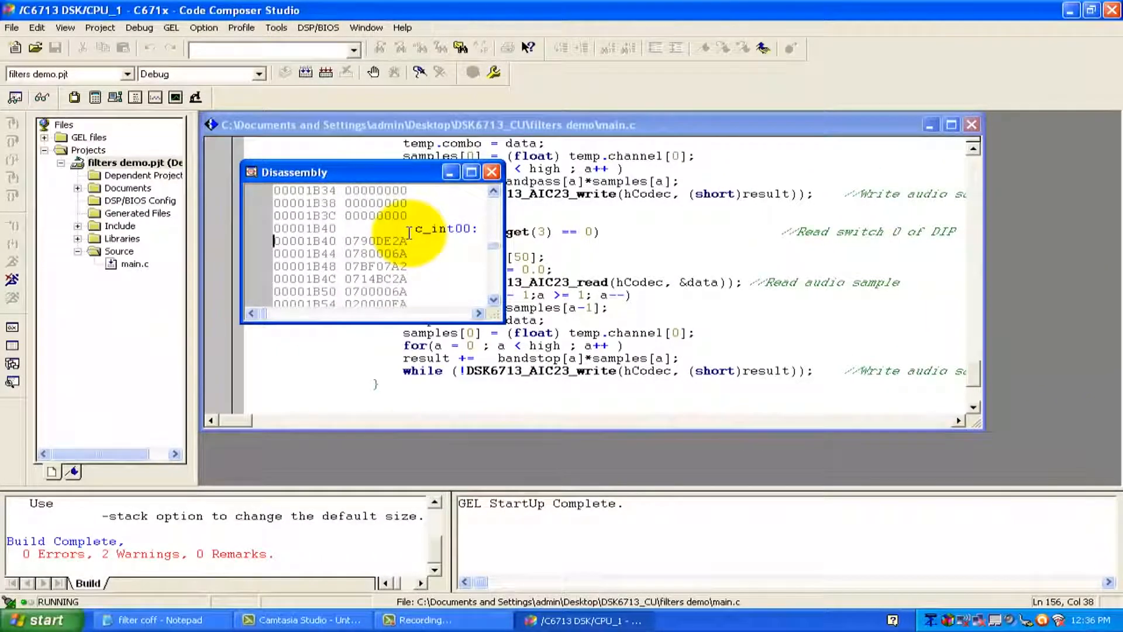
Close the Disassembly window so main.c's band-stop branch for DIP switch 3 is visible.
{"action": "left_click", "coordinate": [491, 171]}
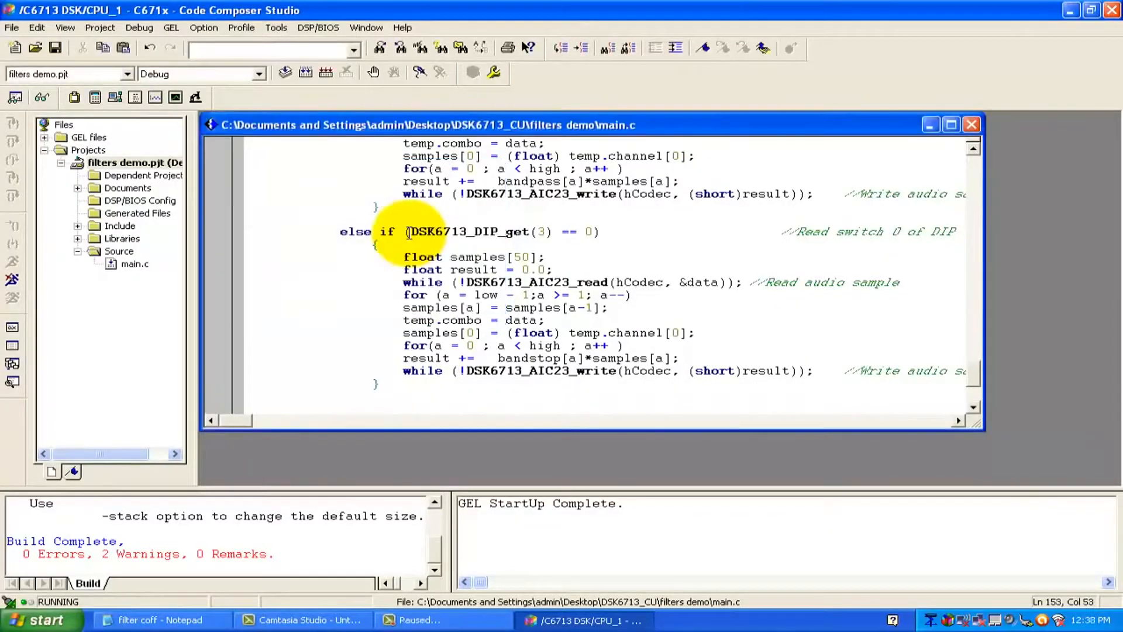